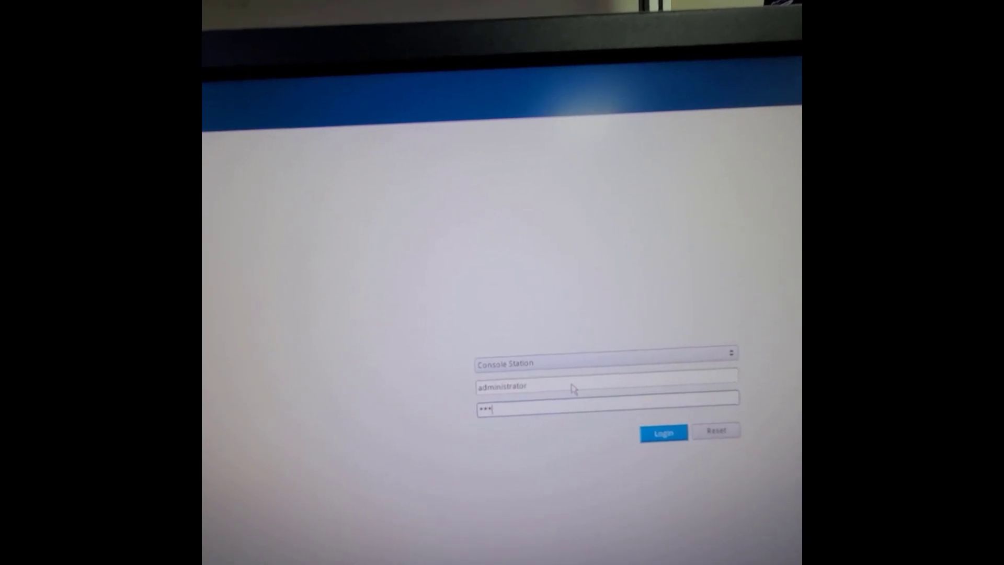
- Sign in to the console station with the administrator account
{"action": "left_click", "coordinate": [663, 432]}
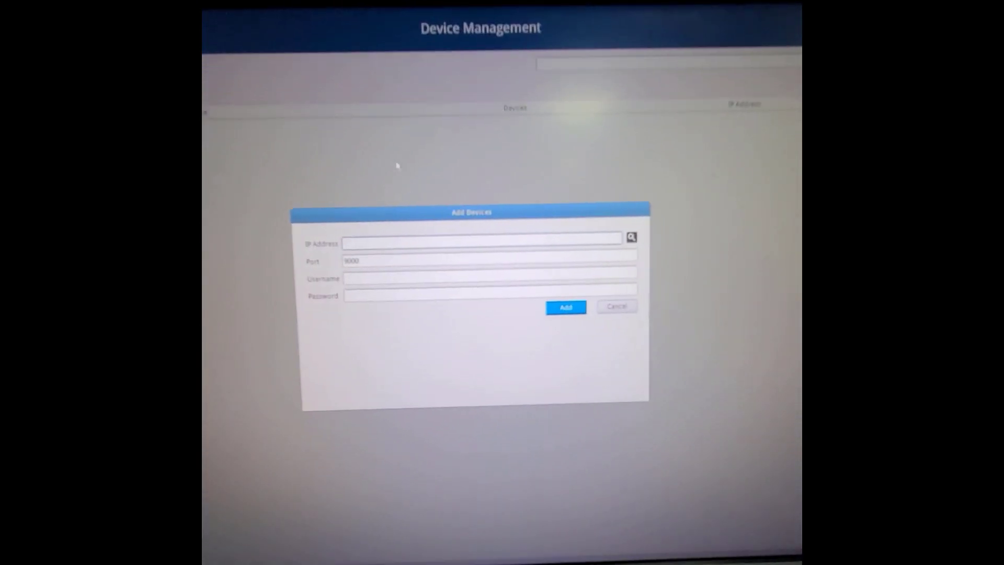
- Add the first CN9950 by its IPv6 address on port 9000 with administrator credentials
{"action": "left_click", "coordinate": [631, 238]}
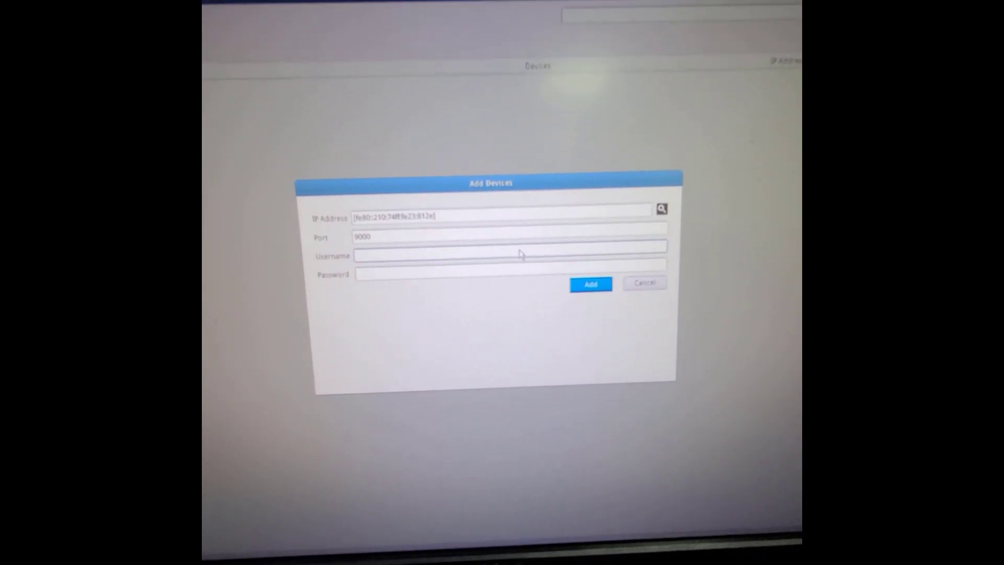
{"action": "type", "text": "administrator"}
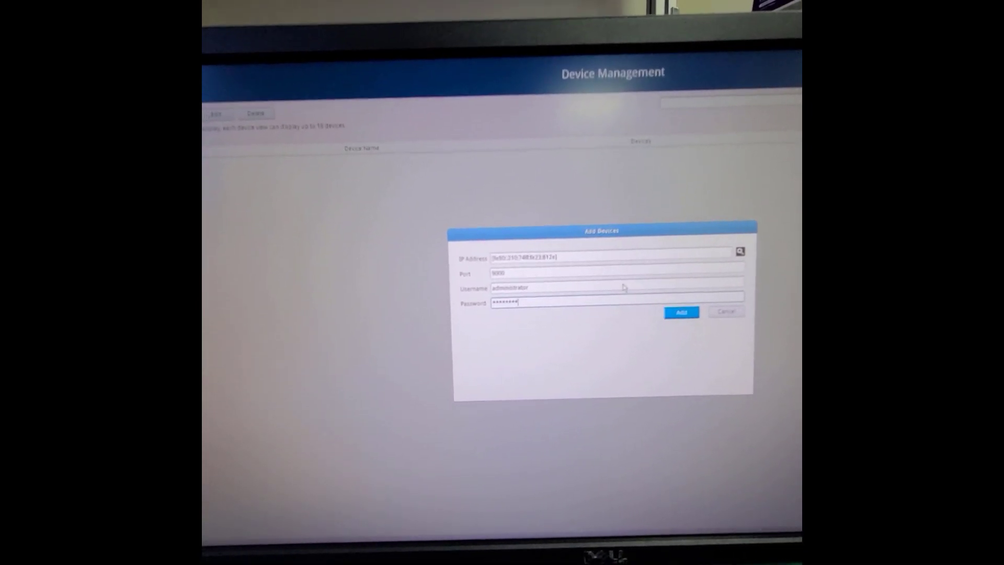
{"action": "left_click", "coordinate": [681, 312]}
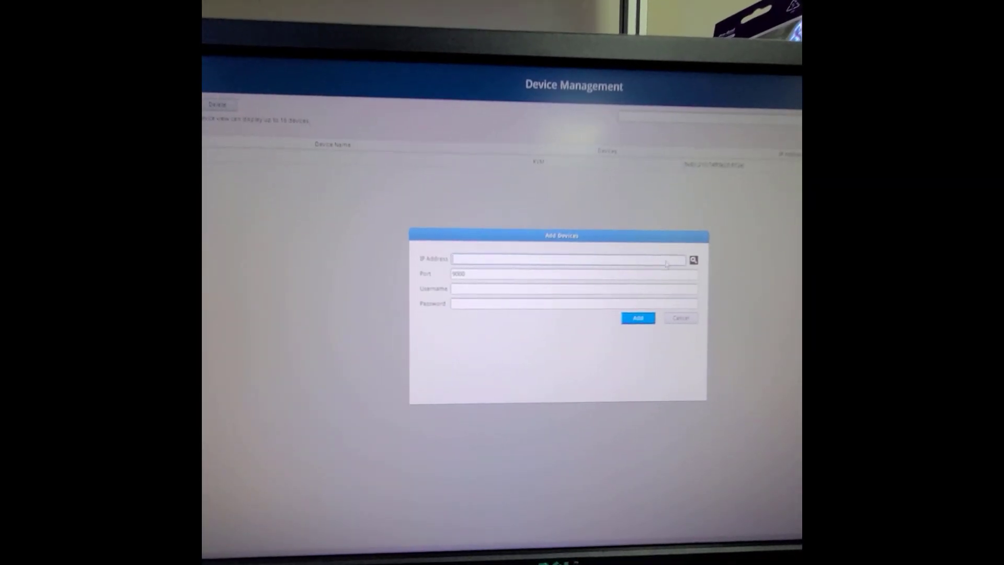
- Add the second discovered CN9950 at 192.168.0.101 on port 9000 with administrator credentials
{"action": "left_click", "coordinate": [692, 260]}
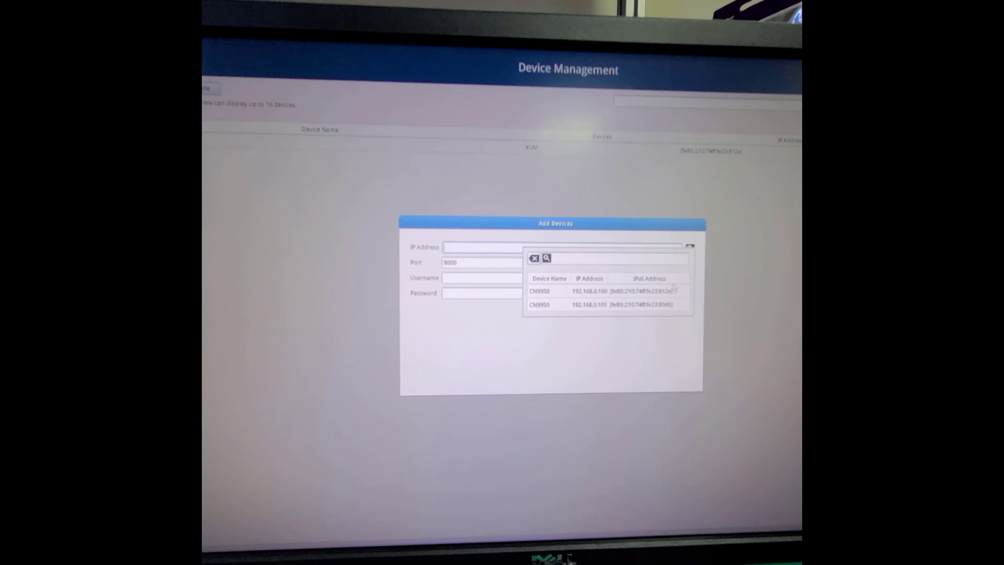
{"action": "left_click", "coordinate": [579, 304]}
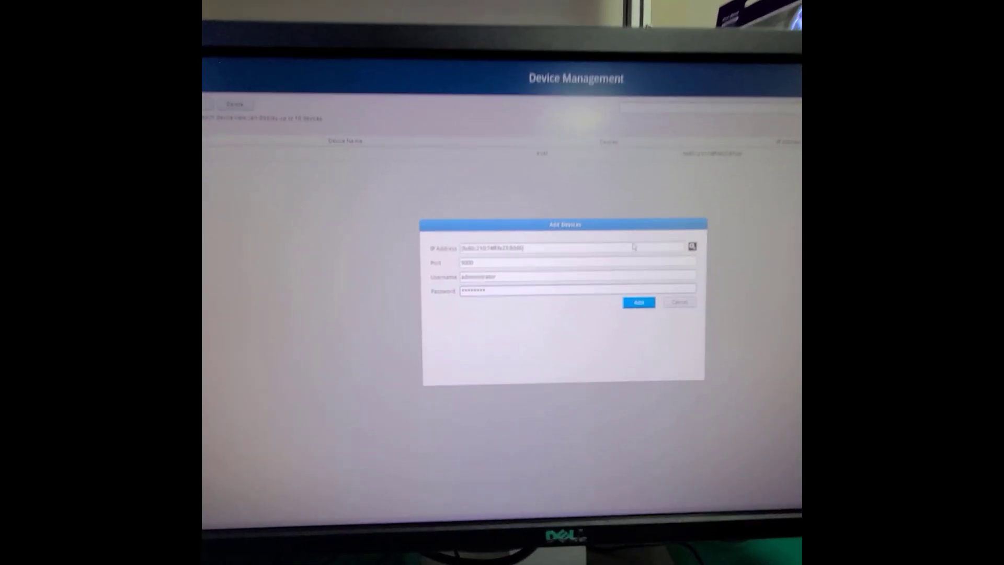
{"action": "left_click", "coordinate": [638, 301]}
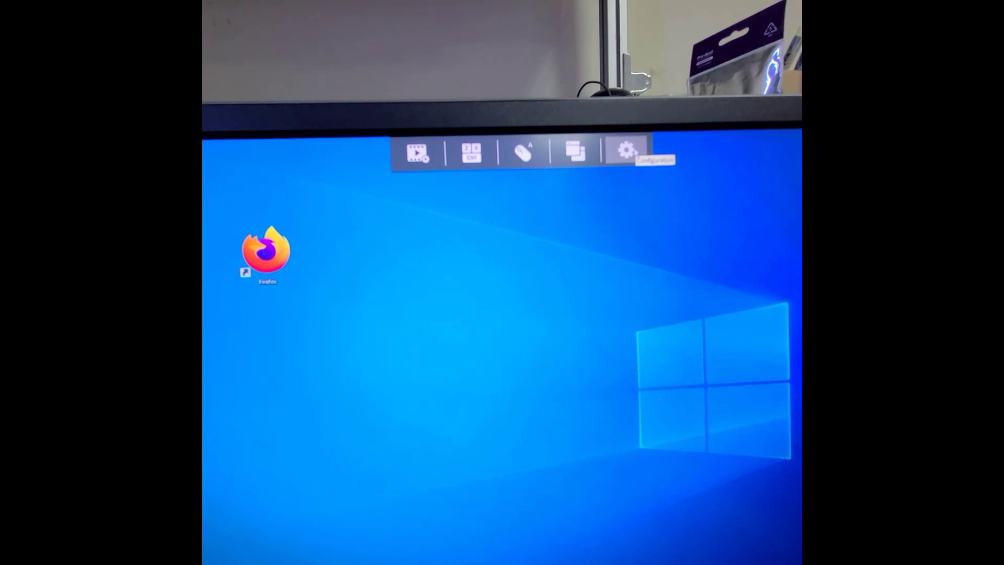
- Leave the remote session via Configuration > Back to preview both computers side by side
{"action": "left_click", "coordinate": [624, 153]}
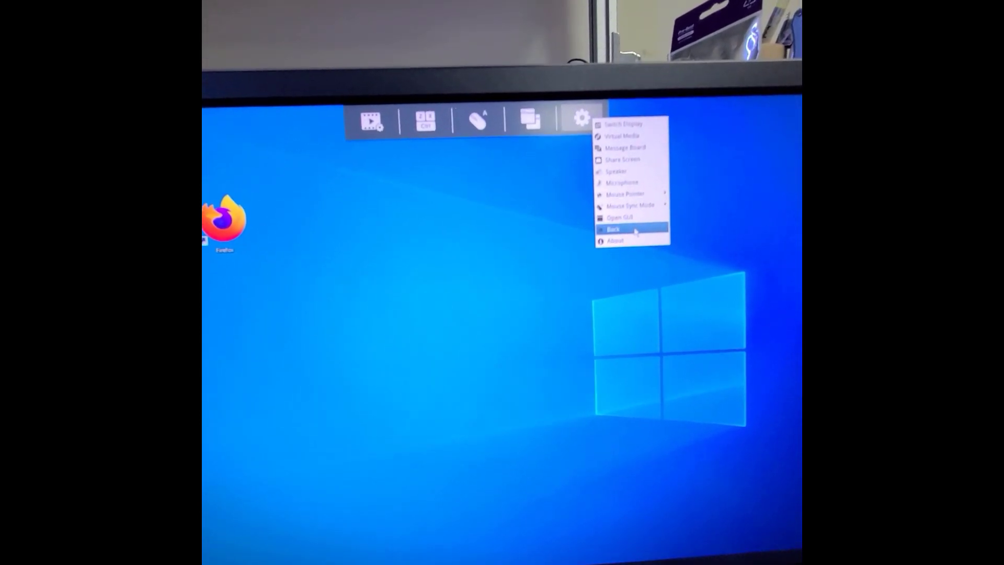
{"action": "left_click", "coordinate": [619, 217]}
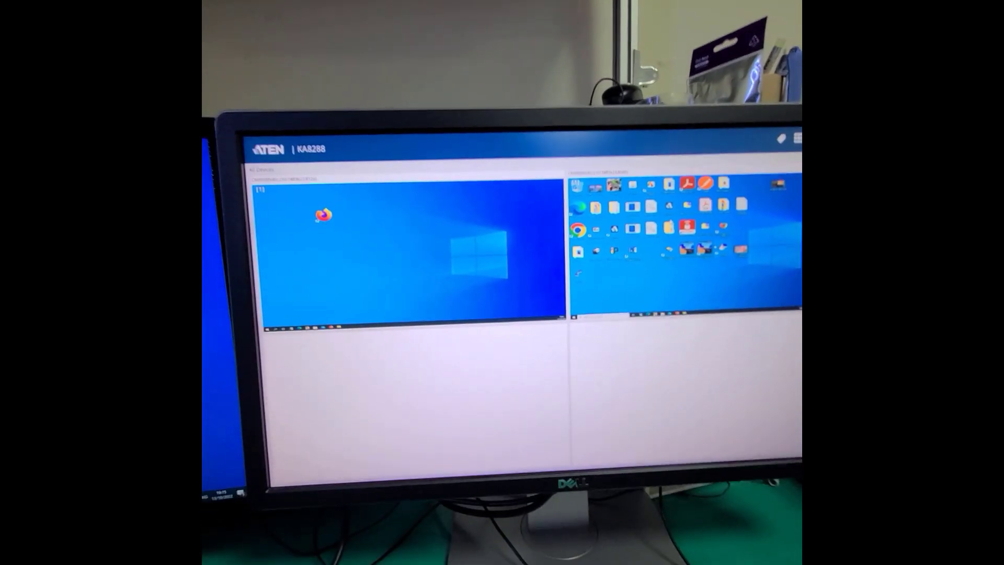